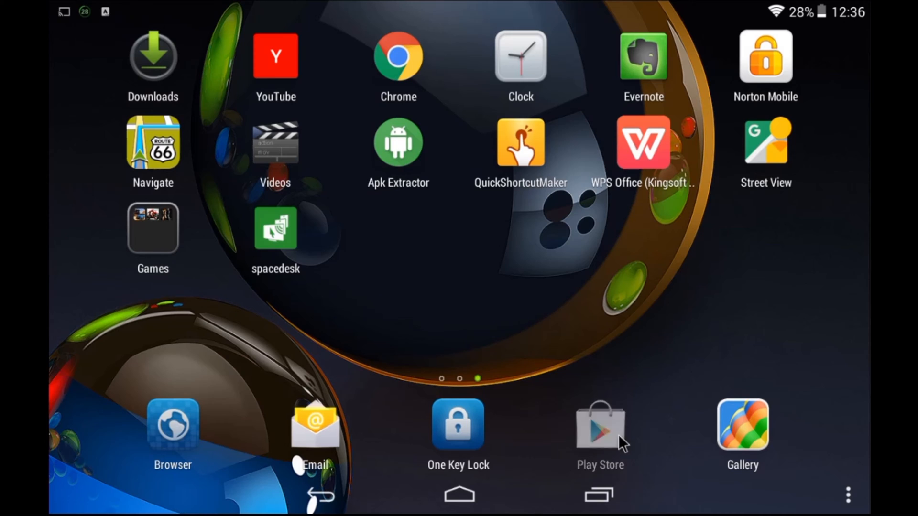
Find the spacedesk display monitor app in the tablet's app store, then return to the home screen
click(598, 425)
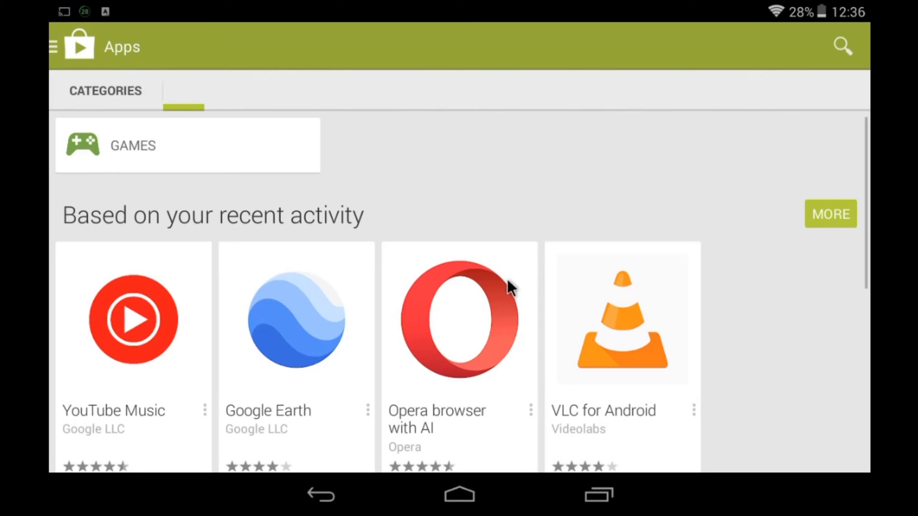
mouse_move(838, 57)
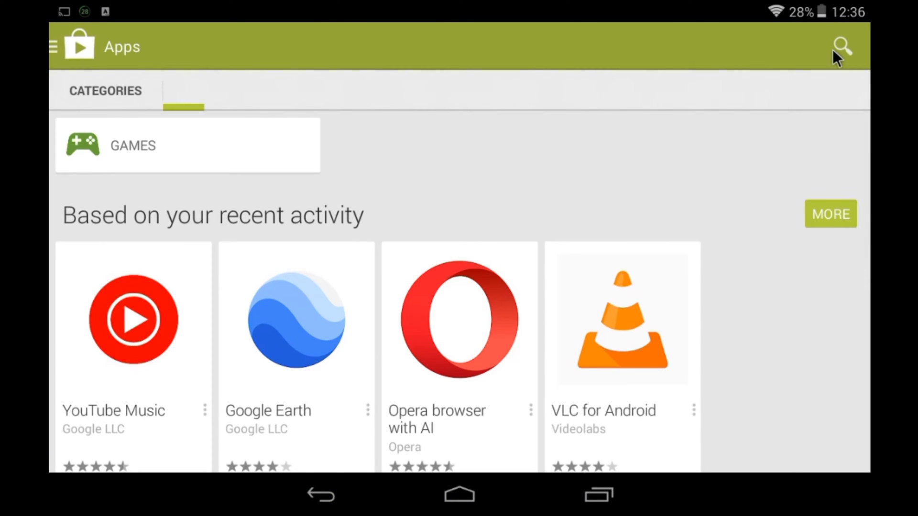
click(840, 46)
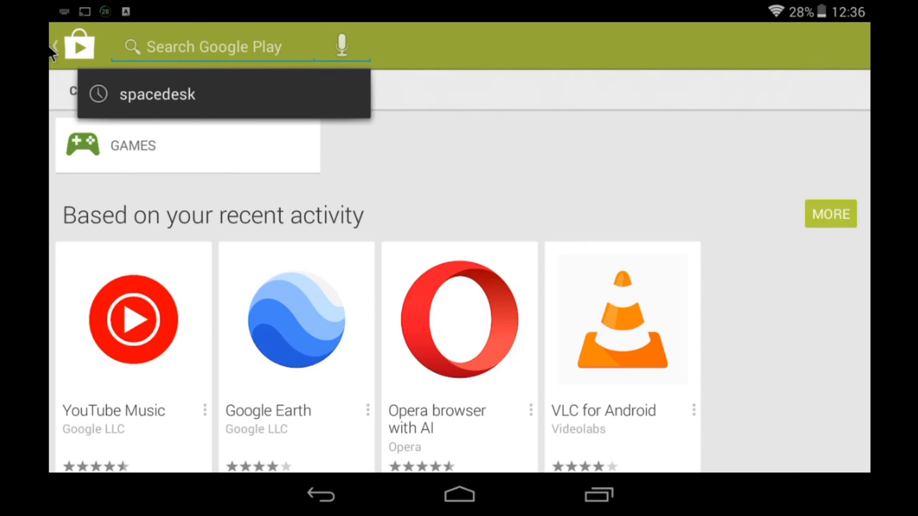
click(157, 94)
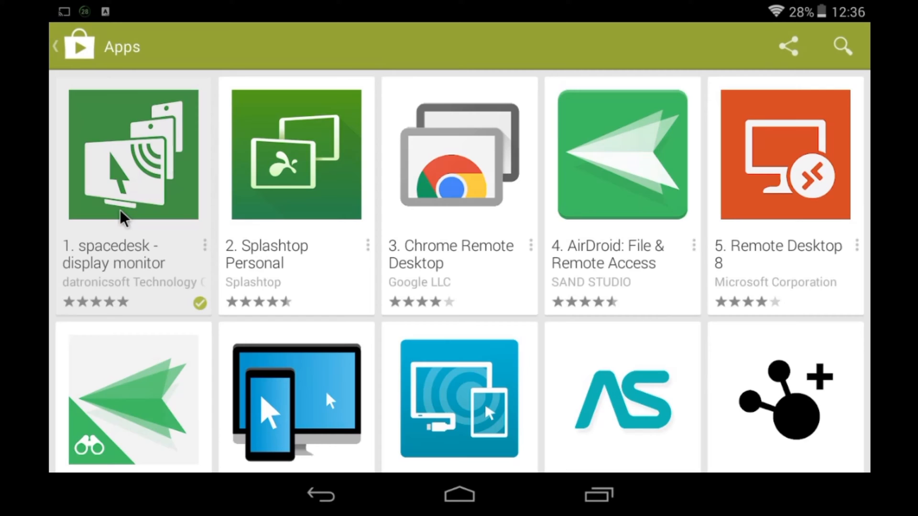
click(134, 153)
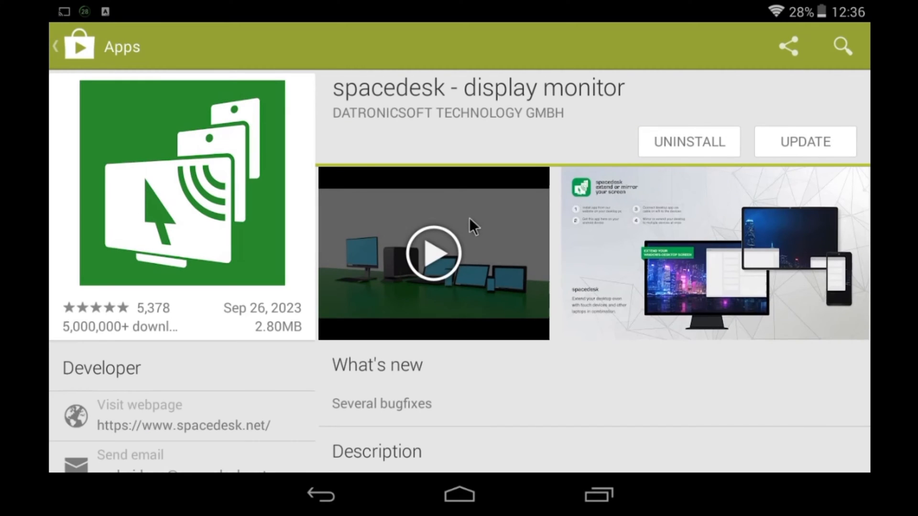
scroll(down, 3)
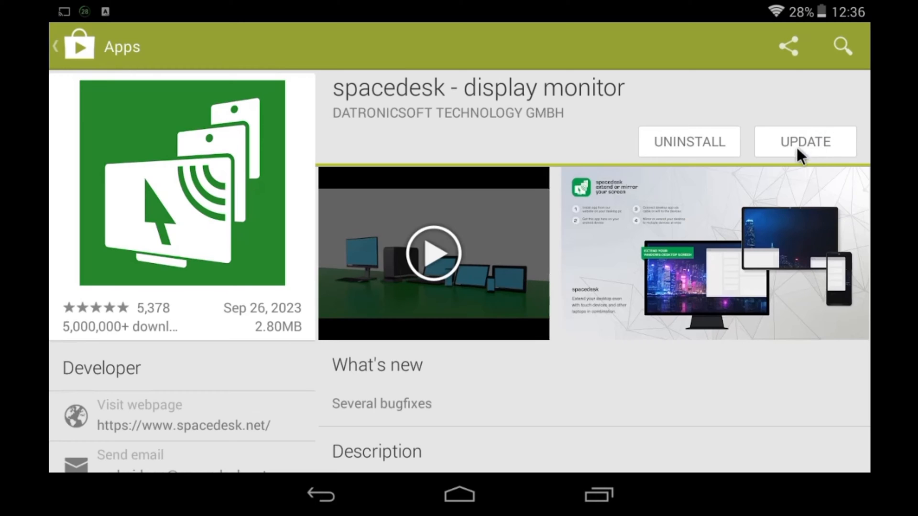
mouse_move(768, 179)
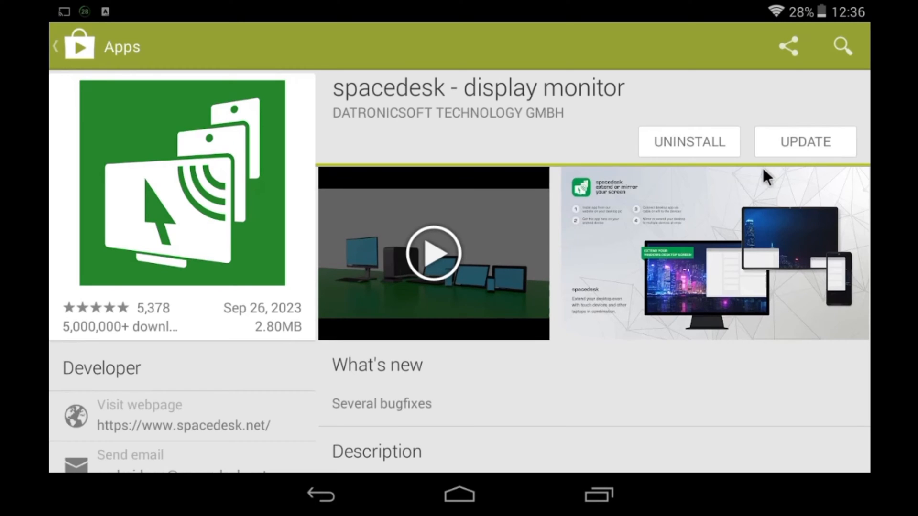
mouse_move(544, 380)
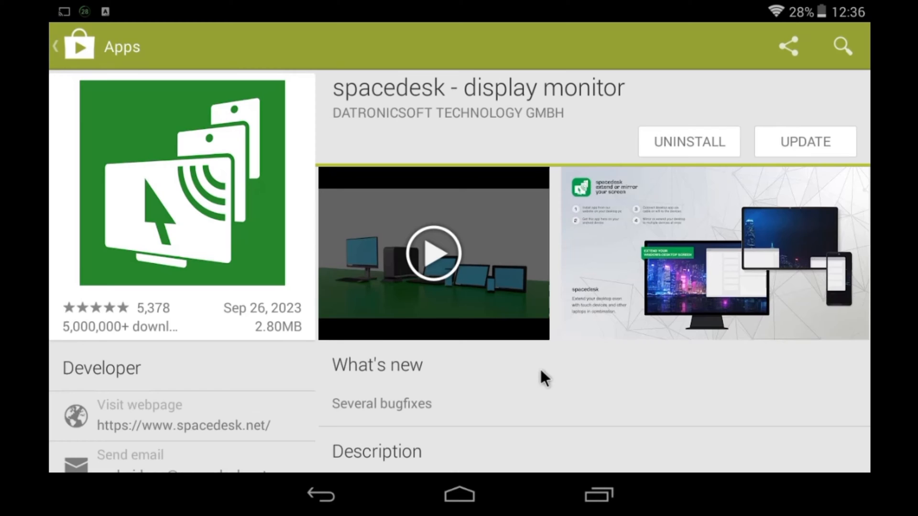
click(458, 494)
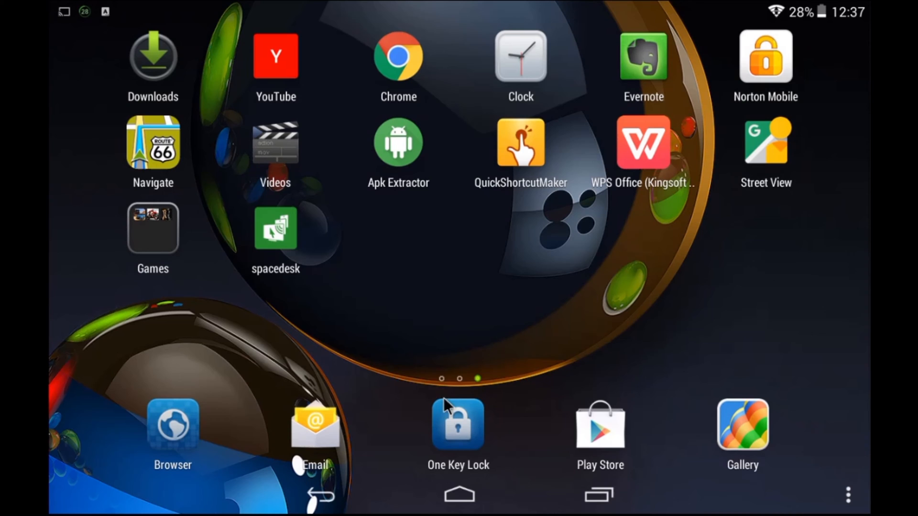
mouse_move(427, 372)
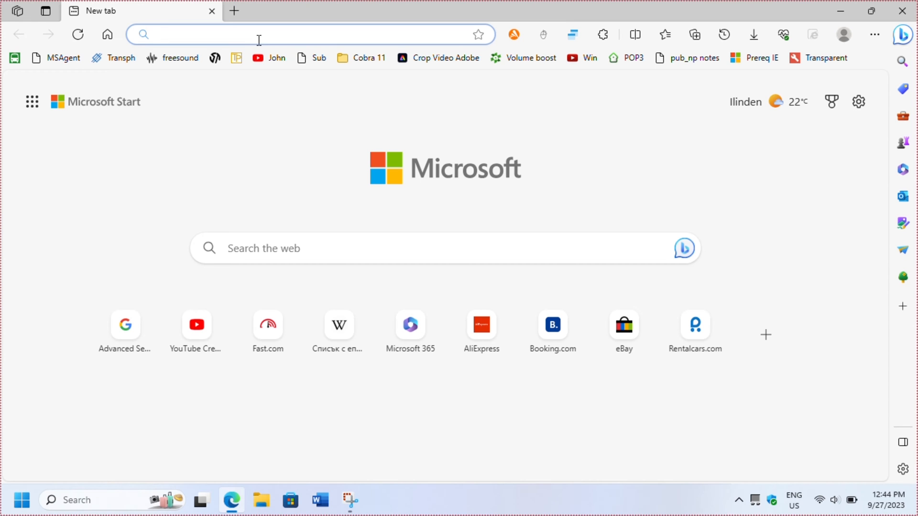
Search the web for 'spacedesk' and open the official spacedesk.net result
text(spacedesk)
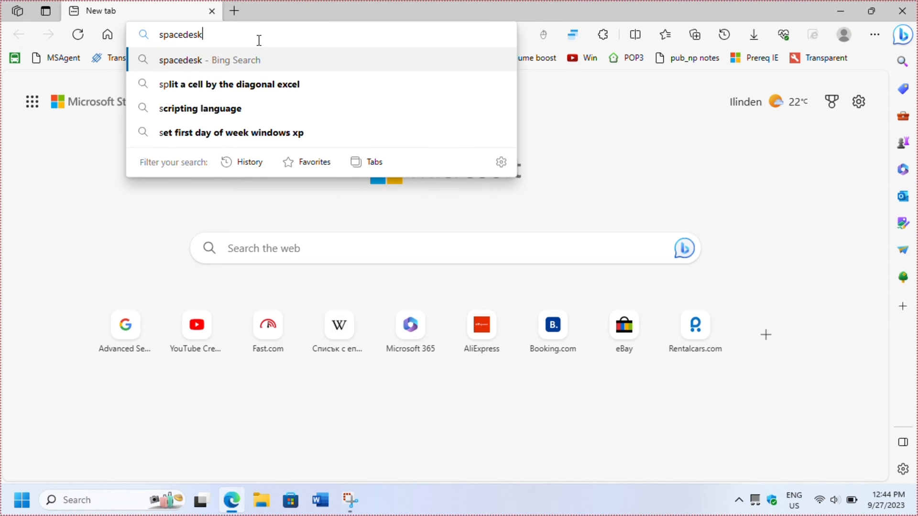
key(Enter)
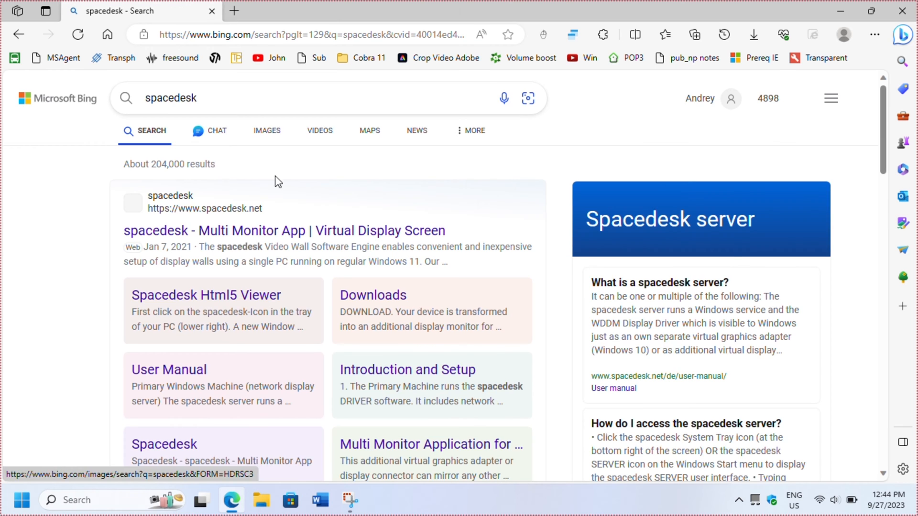
click(283, 231)
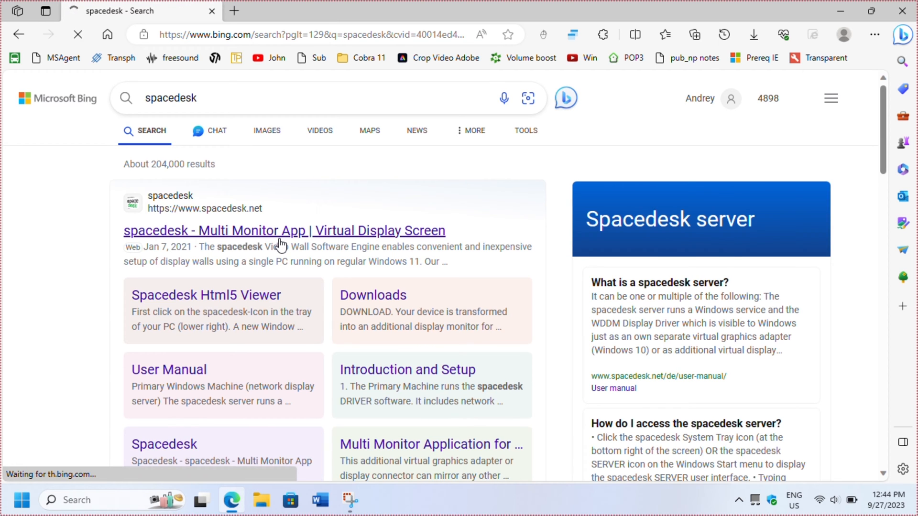
click(283, 230)
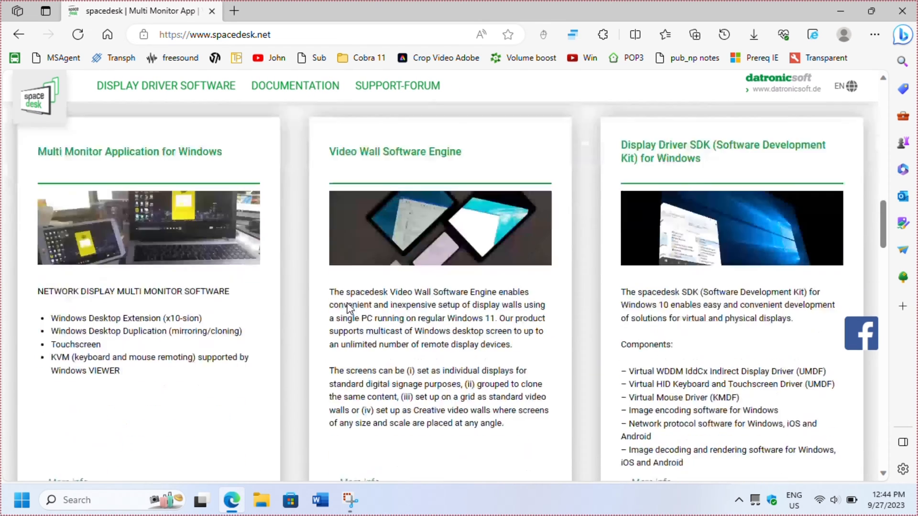
Download the spacedesk Windows 10/11 64-bit driver installer from the driver software section
scroll(down, 3)
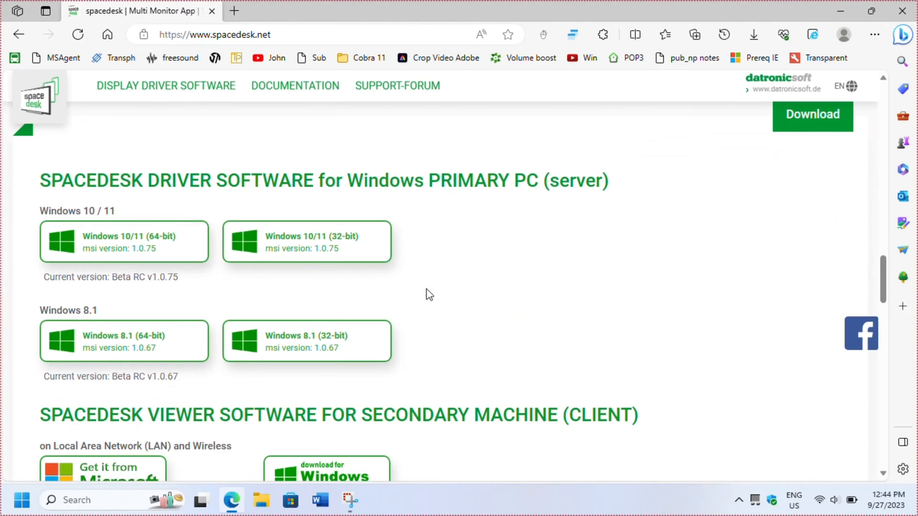
mouse_move(306, 241)
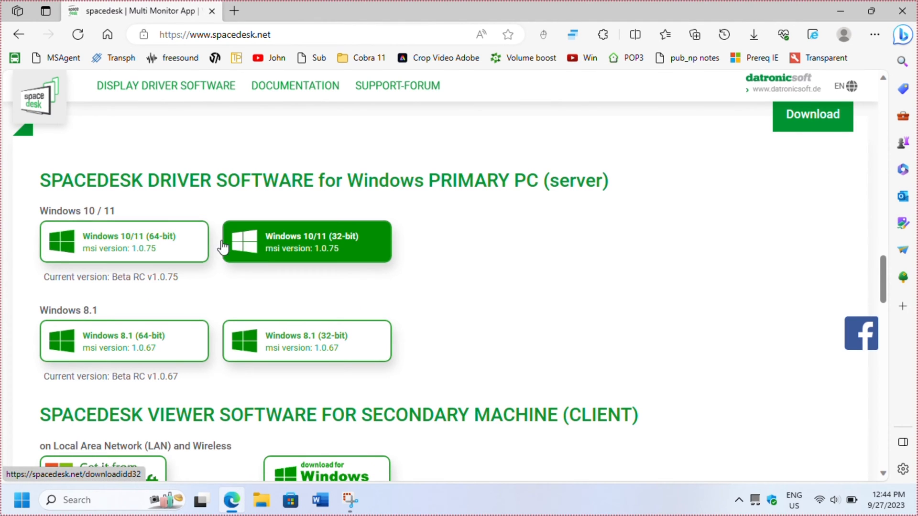
click(124, 241)
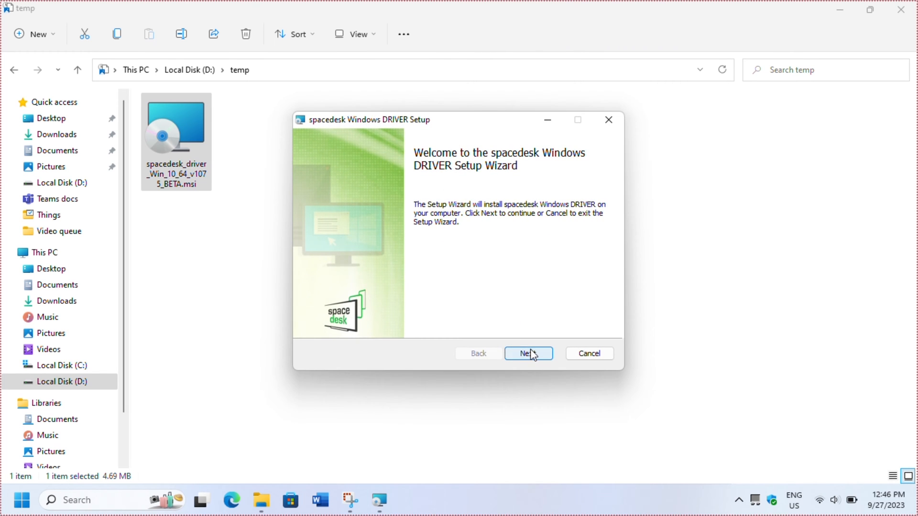
Accept the license, keep the default datronicsoft folder, install the driver and finish the wizard
click(528, 353)
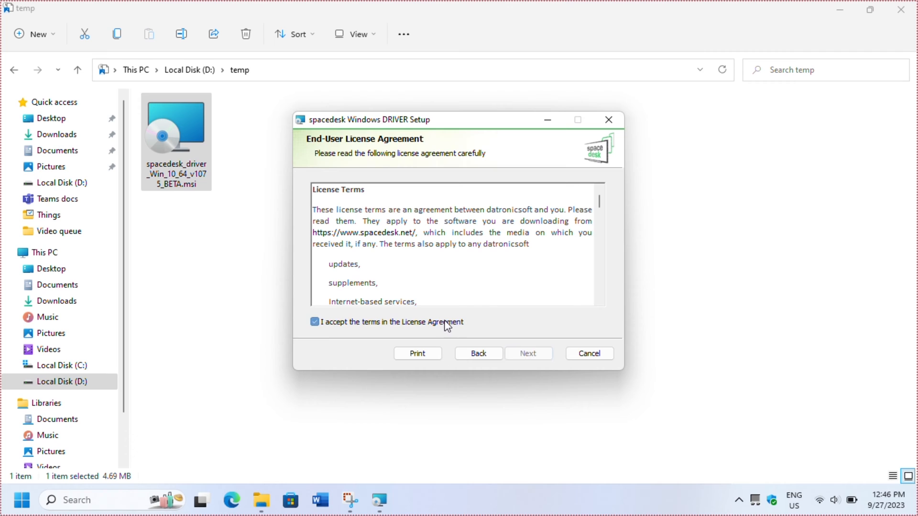
click(528, 353)
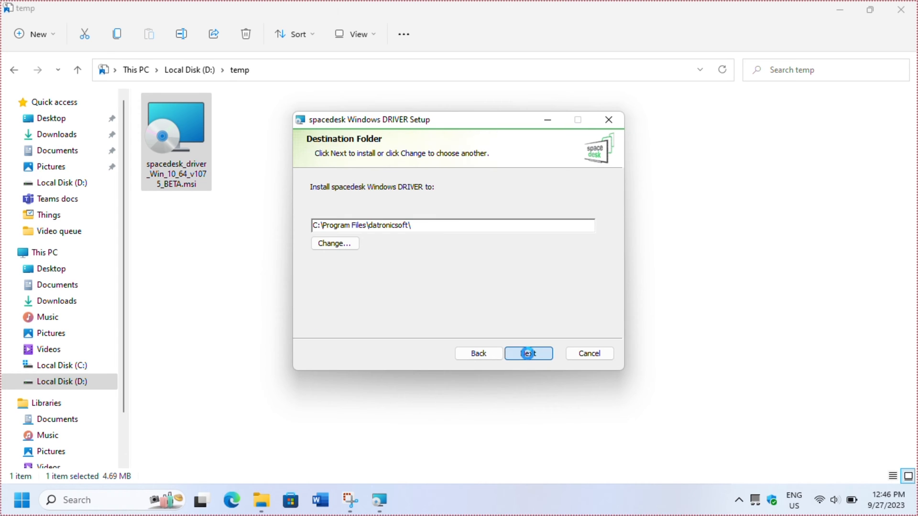
click(527, 353)
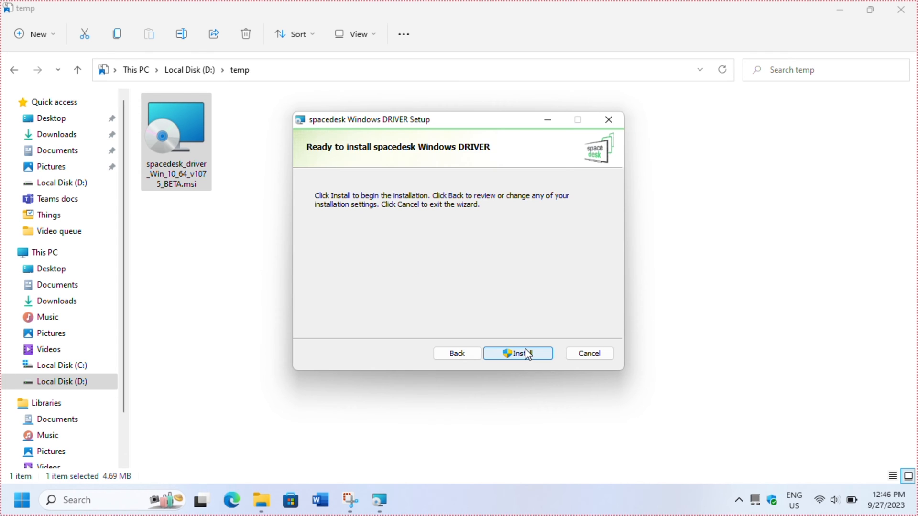
click(517, 352)
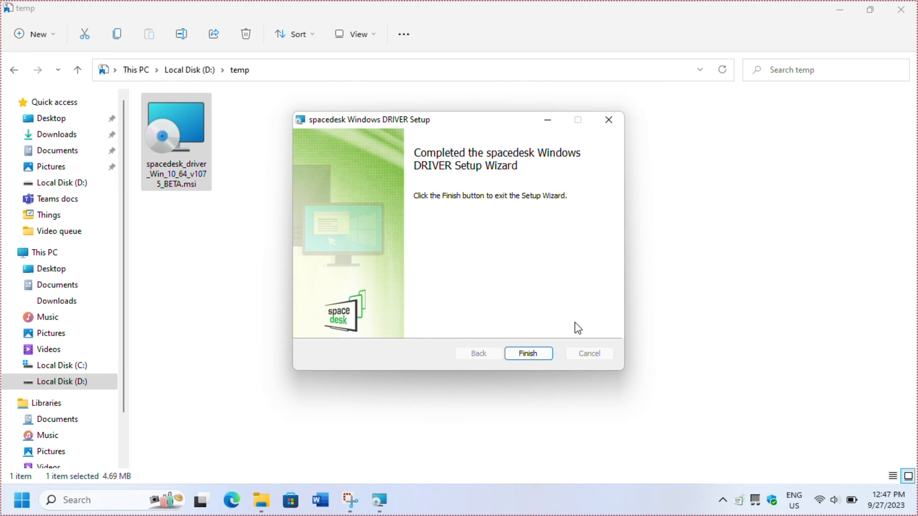
click(526, 353)
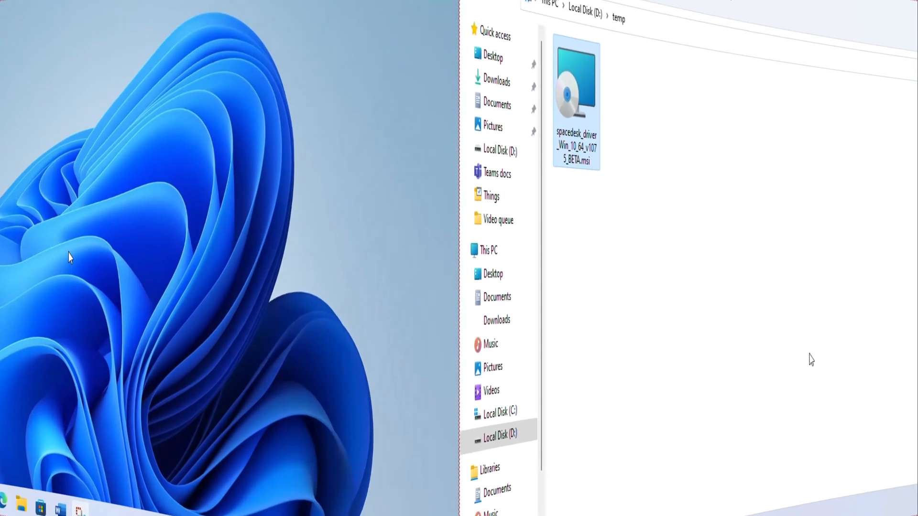
Close the temp folder window so the plain Windows desktop is showing
click(22, 500)
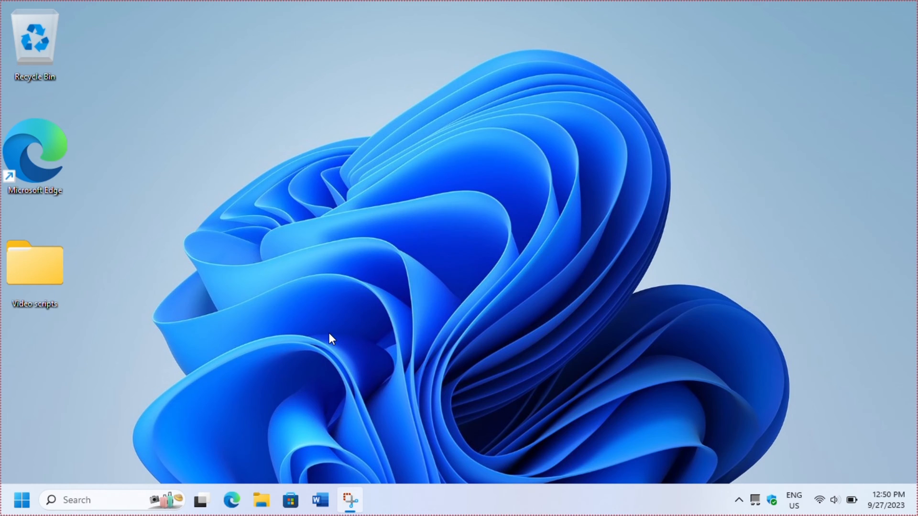
click(349, 500)
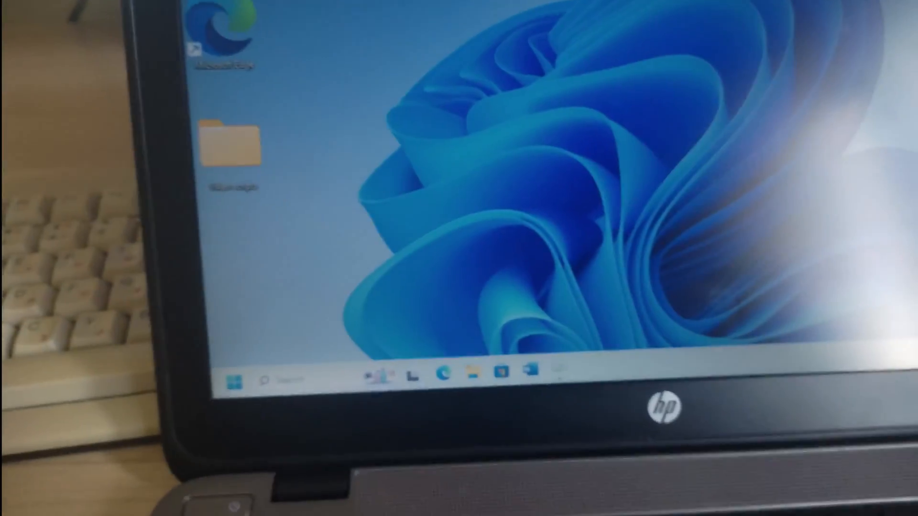
Dismiss a Run box with 'regedit', then bring up Win+P projection options to duplicate onto the tablet
click(233, 377)
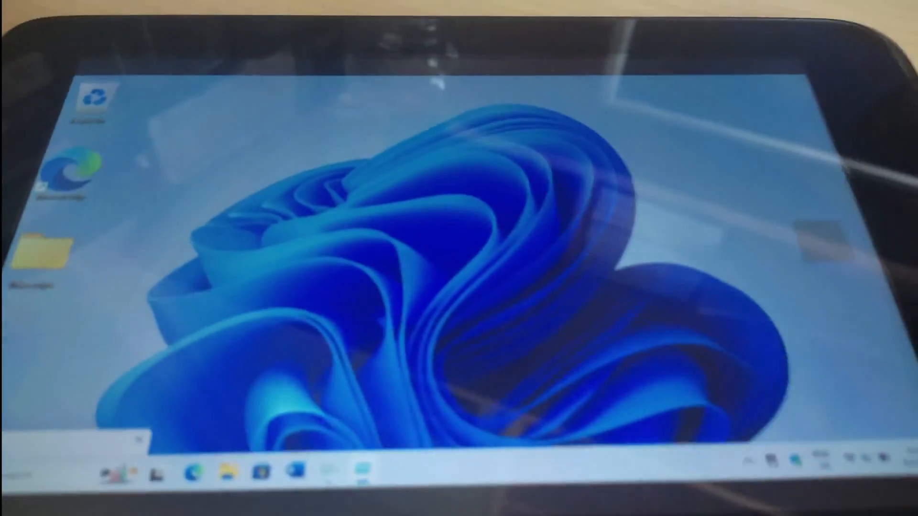
key(Win+r)
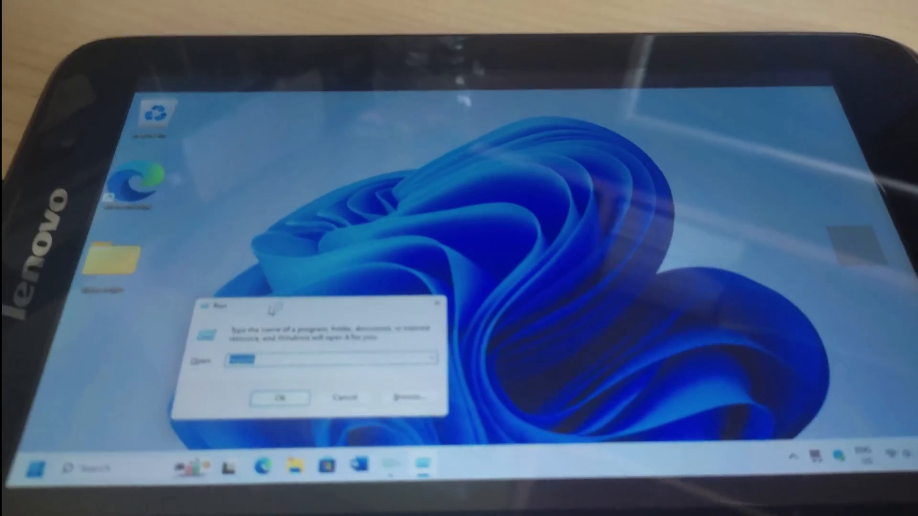
text(regedit)
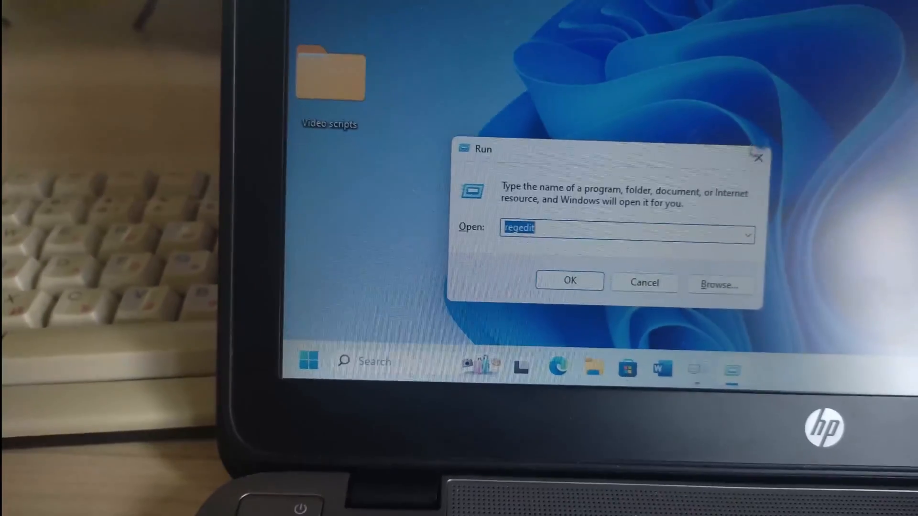
click(568, 281)
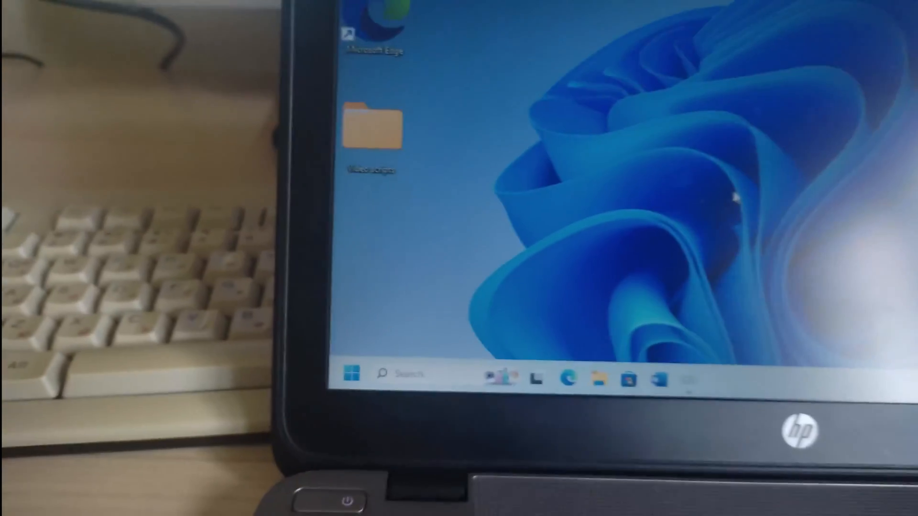
key(win+p)
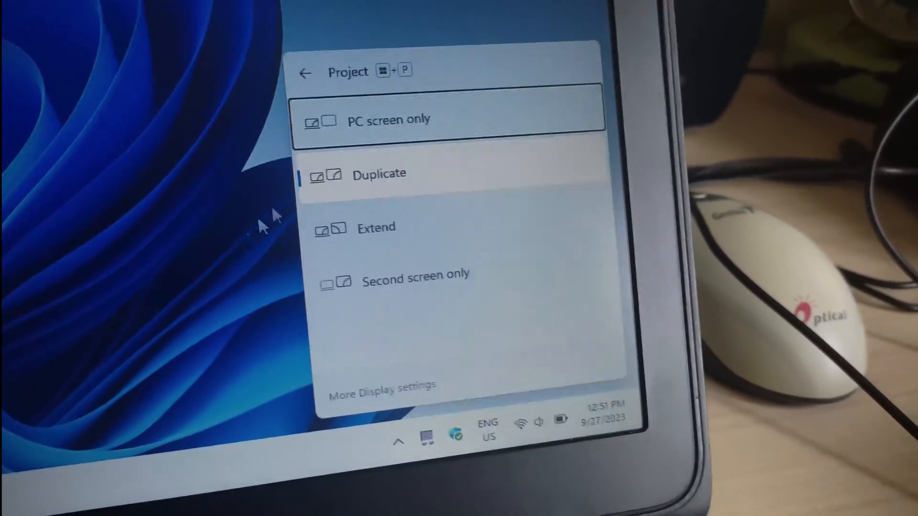